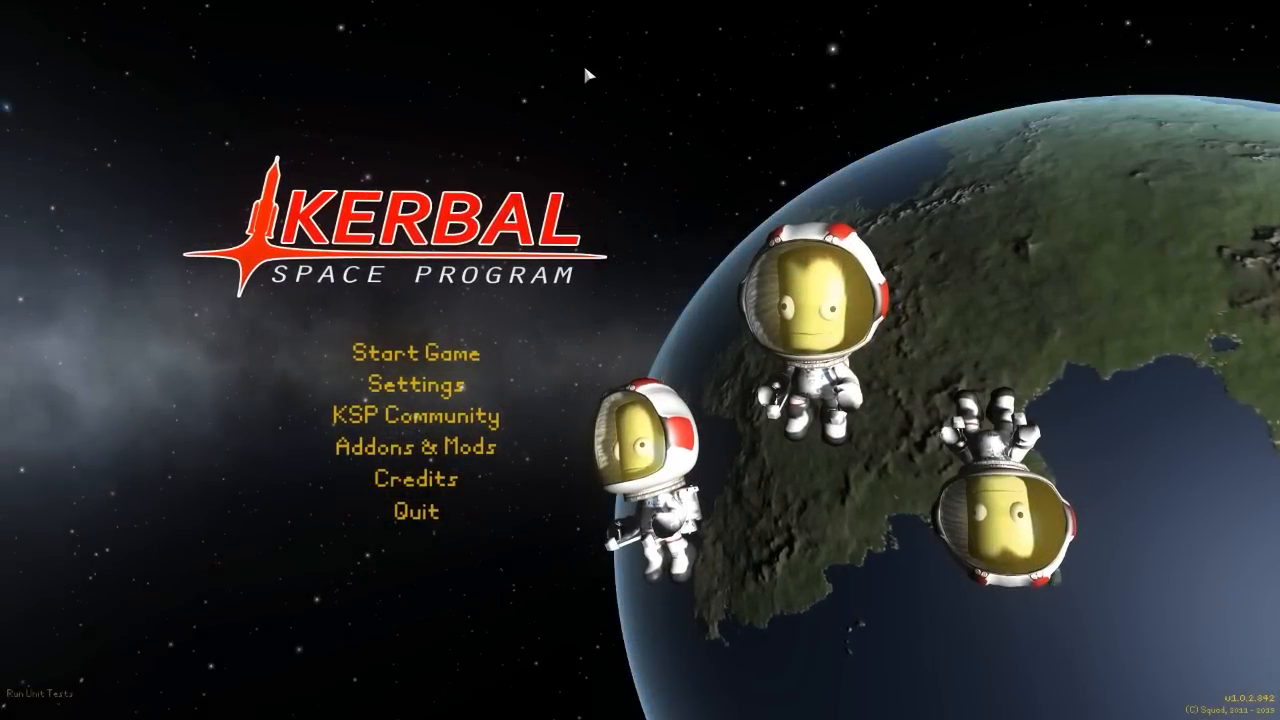
pyautogui.moveTo(168, 425)
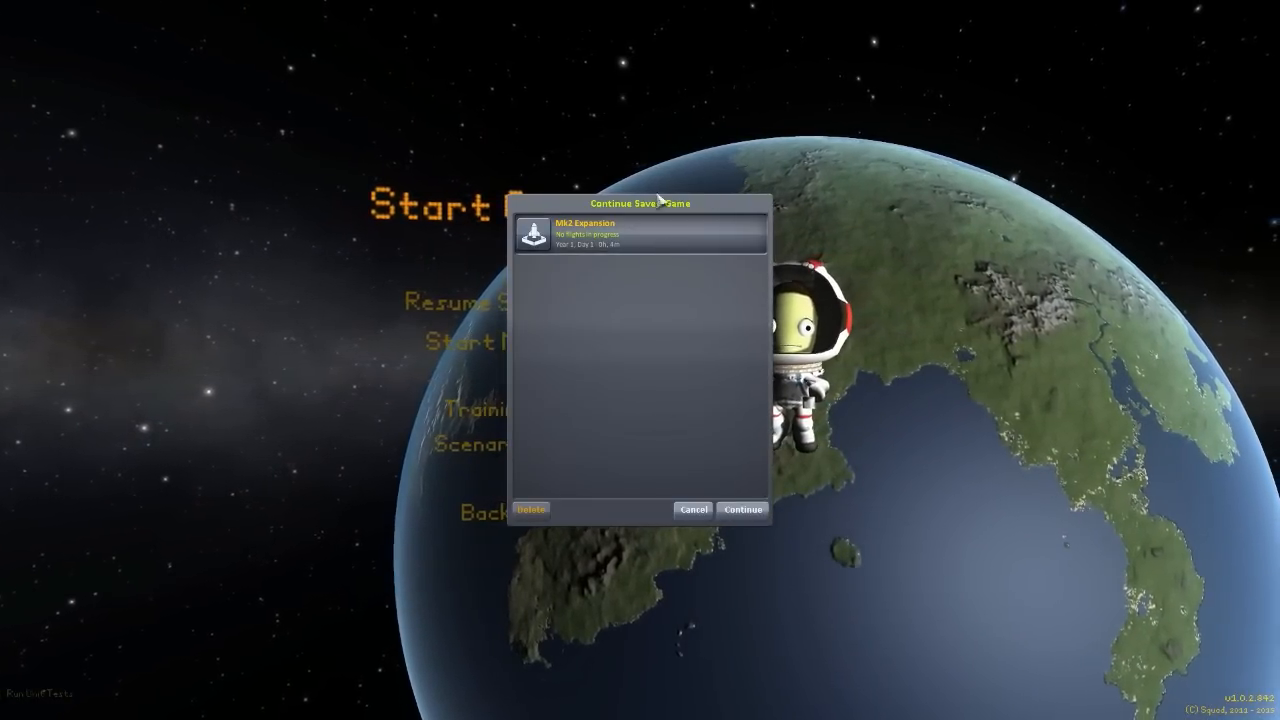
# Load the Mk2 Expansion saved game to reach the Space Center.
pyautogui.click(742, 509)
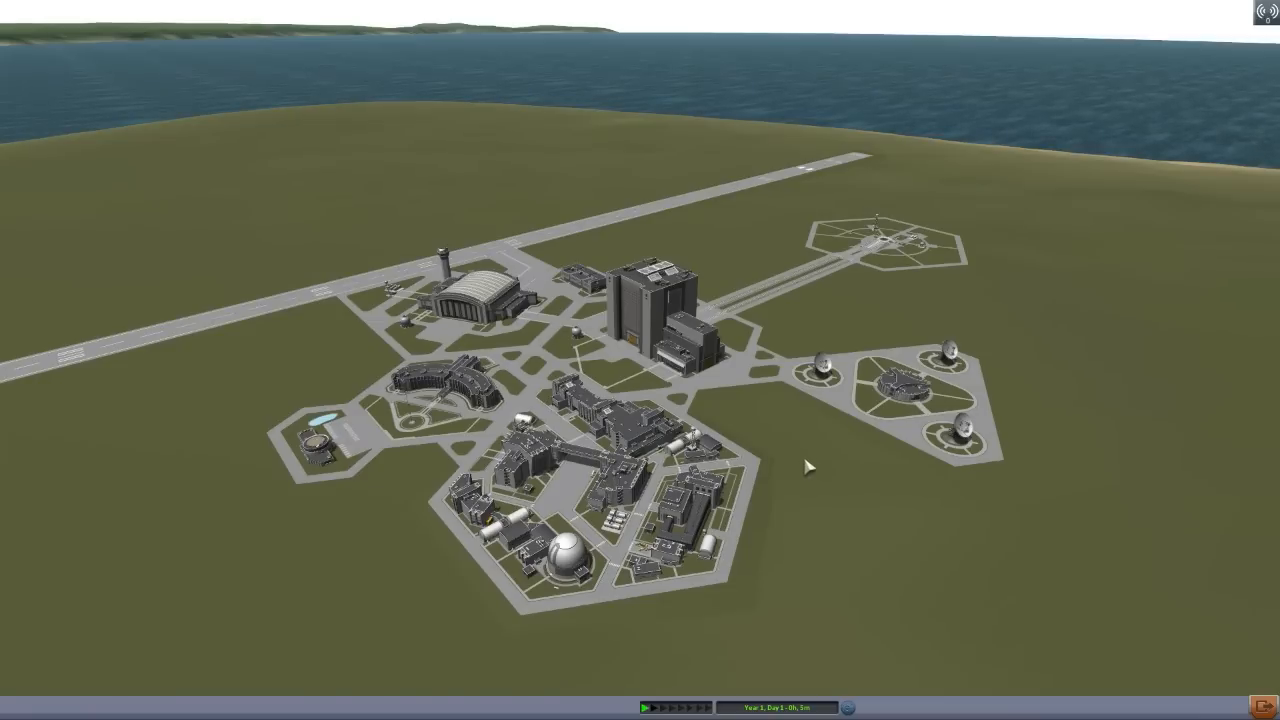
pyautogui.moveTo(508, 315)
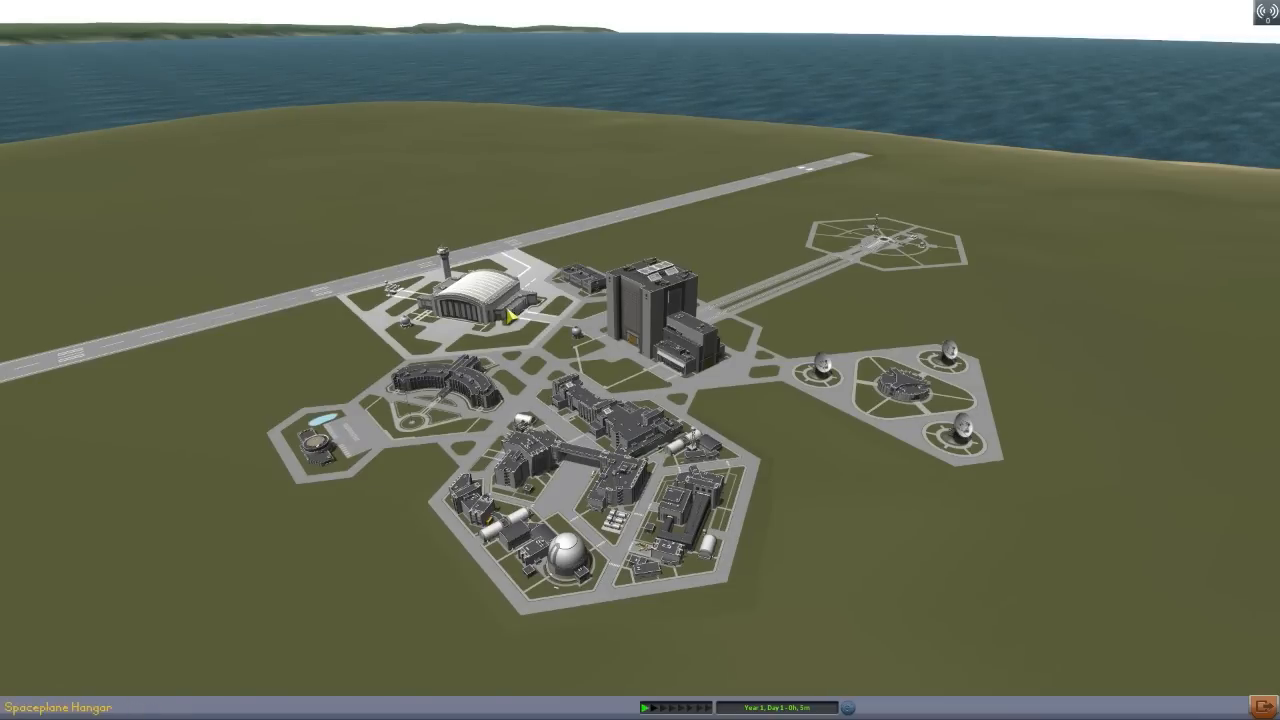
# Enter the Spaceplane Hangar to start an untitled craft.
pyautogui.click(480, 300)
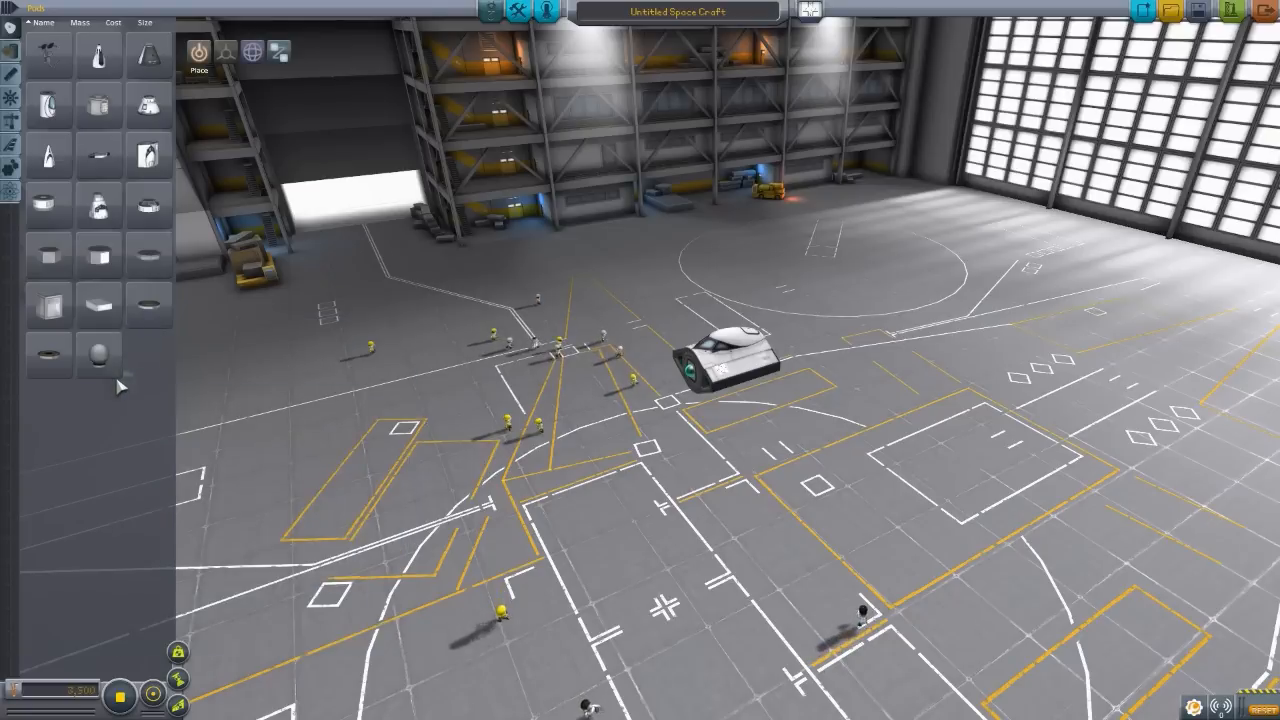
pyautogui.moveTo(388, 368)
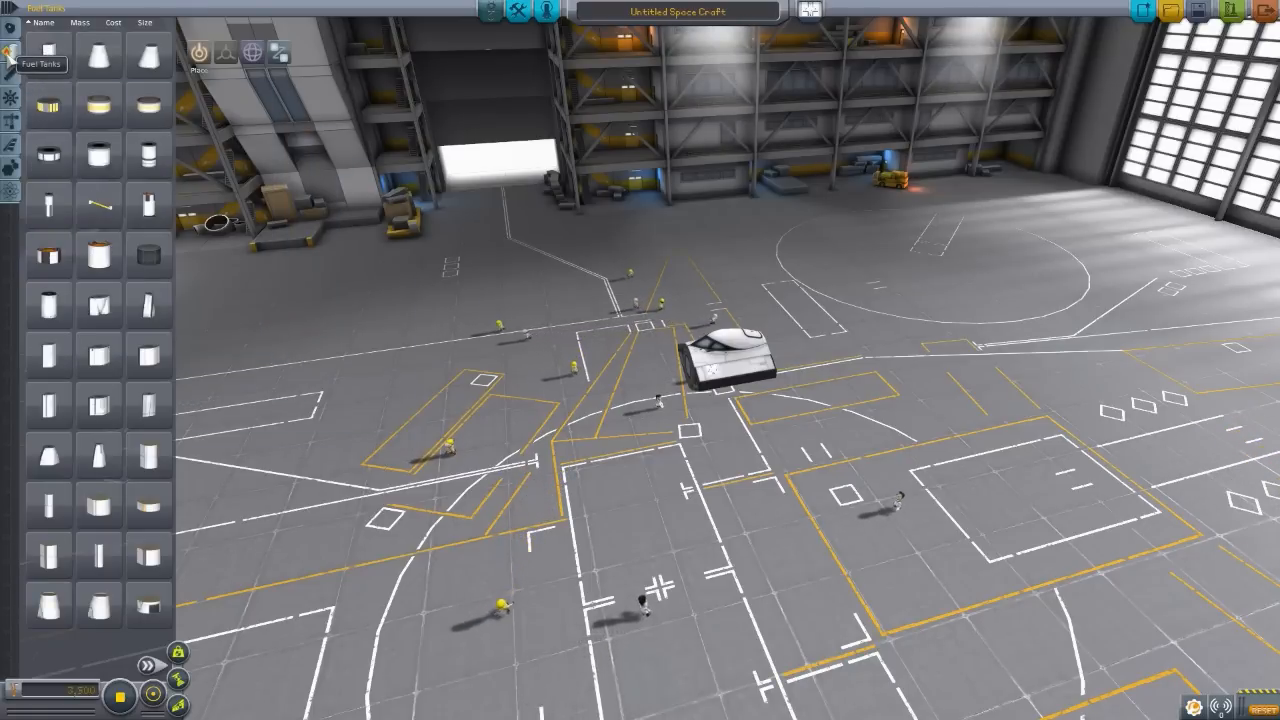
pyautogui.moveTo(148, 305)
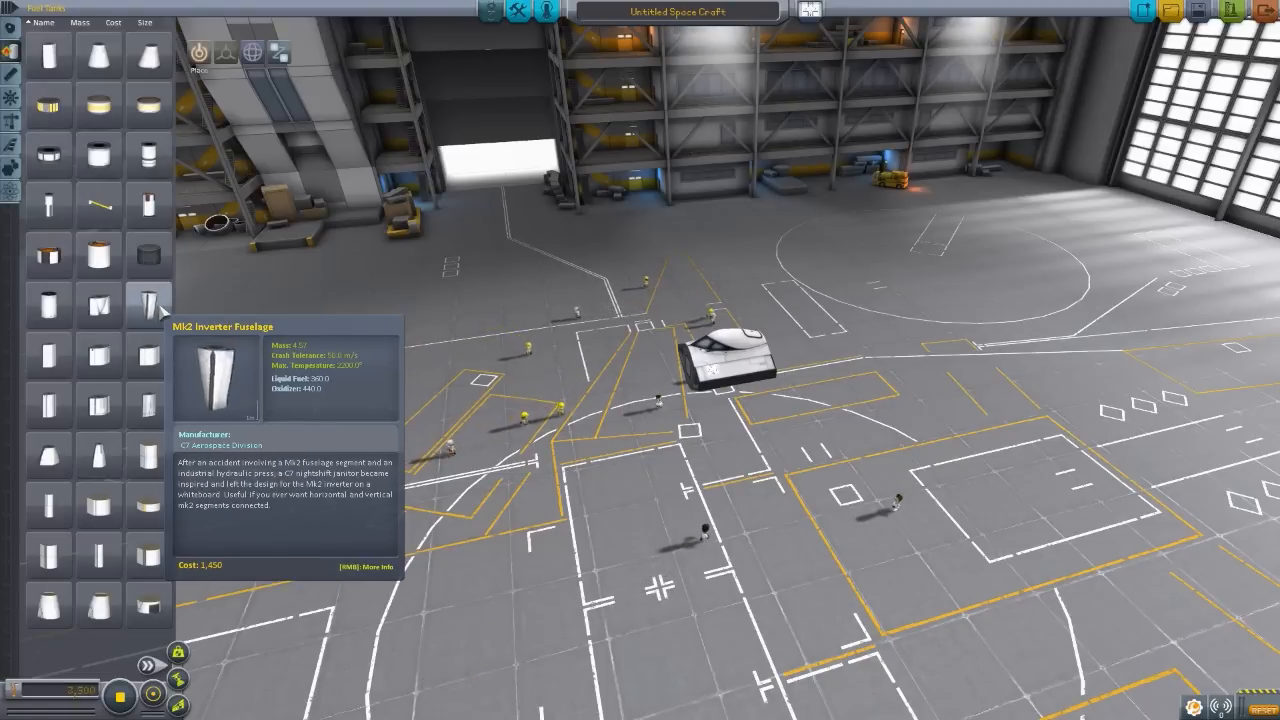
# Pick up the Mk2 Inverter Fuselage to fit behind the cockpit.
pyautogui.click(373, 567)
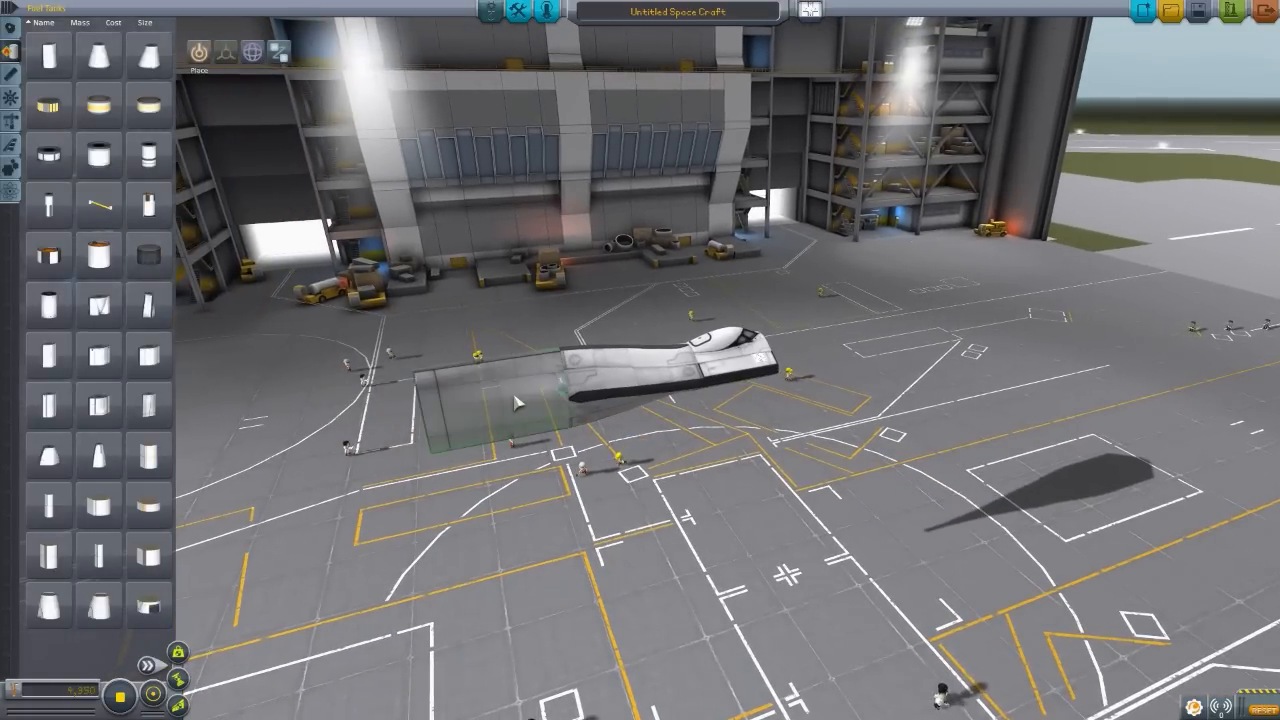
pyautogui.moveTo(149, 405)
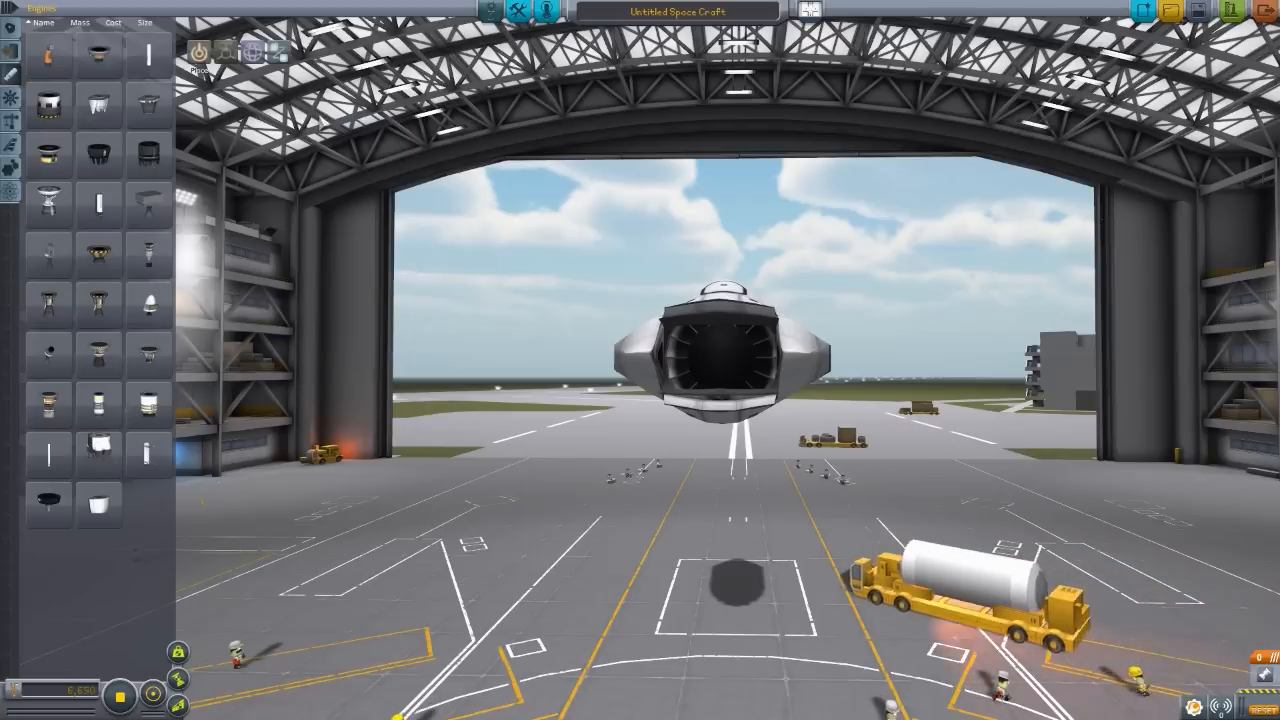
pyautogui.moveTo(148, 103)
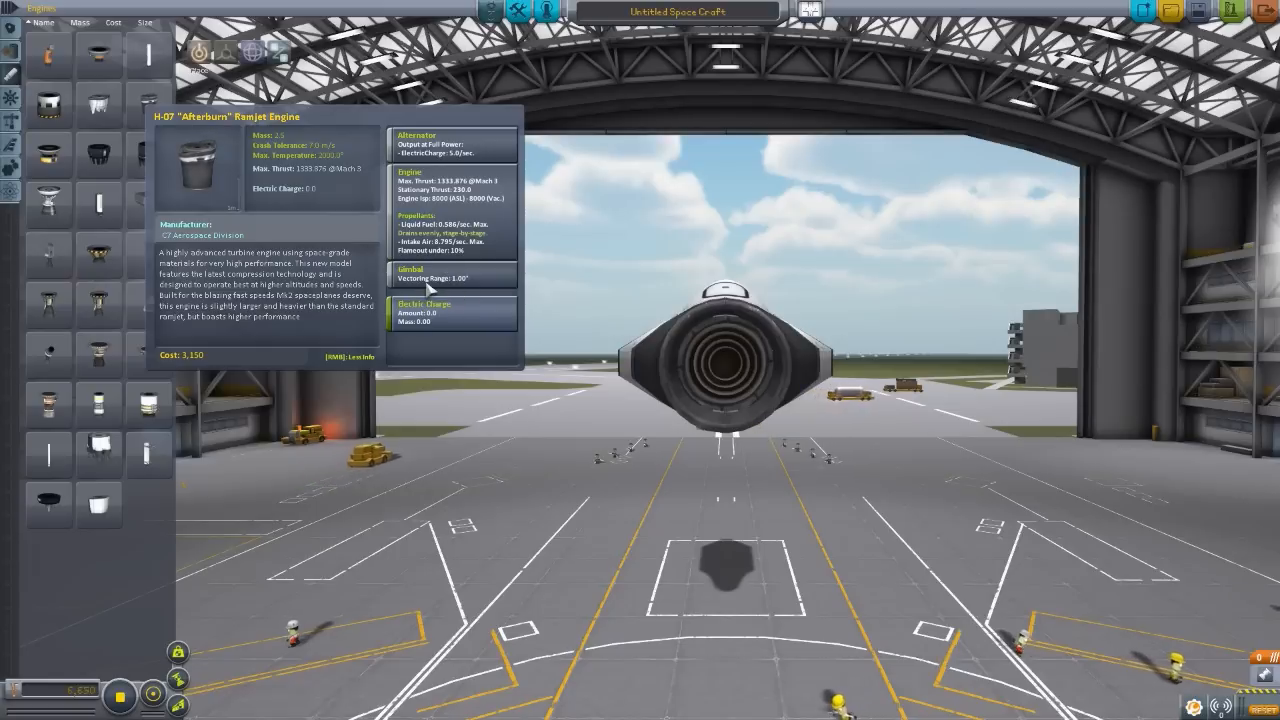
pyautogui.moveTo(460, 178)
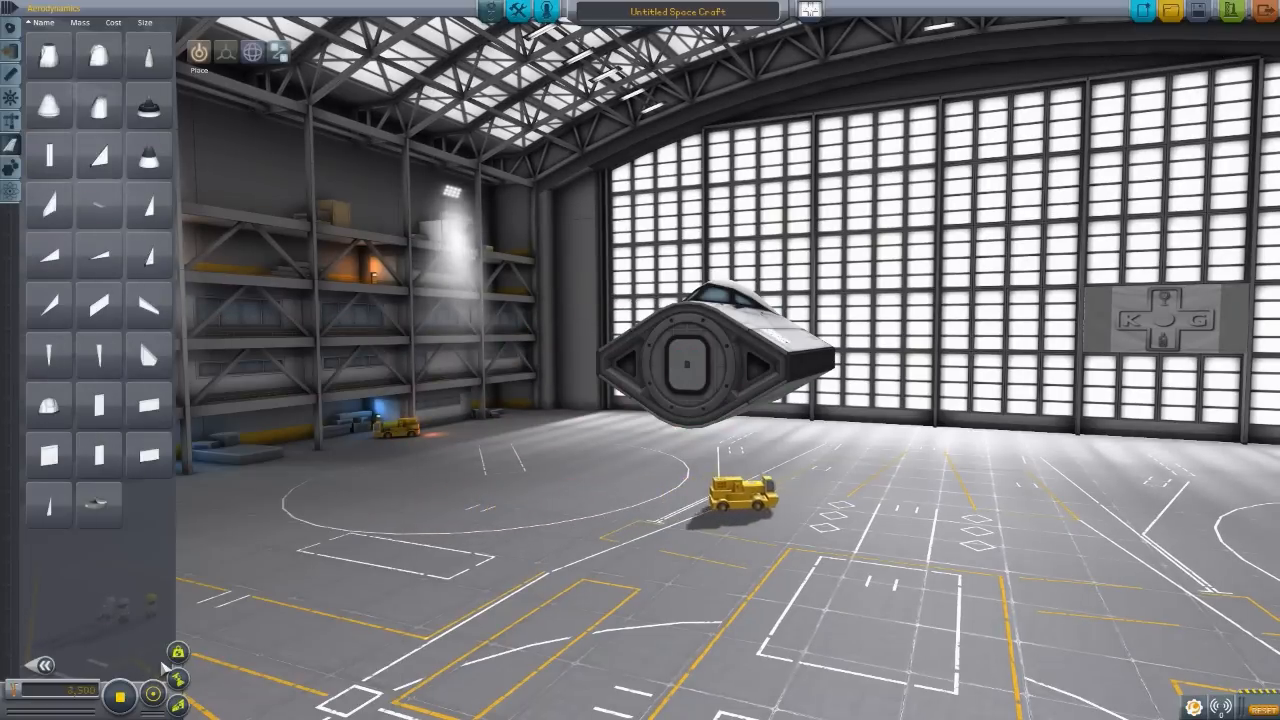
pyautogui.moveTo(98, 57)
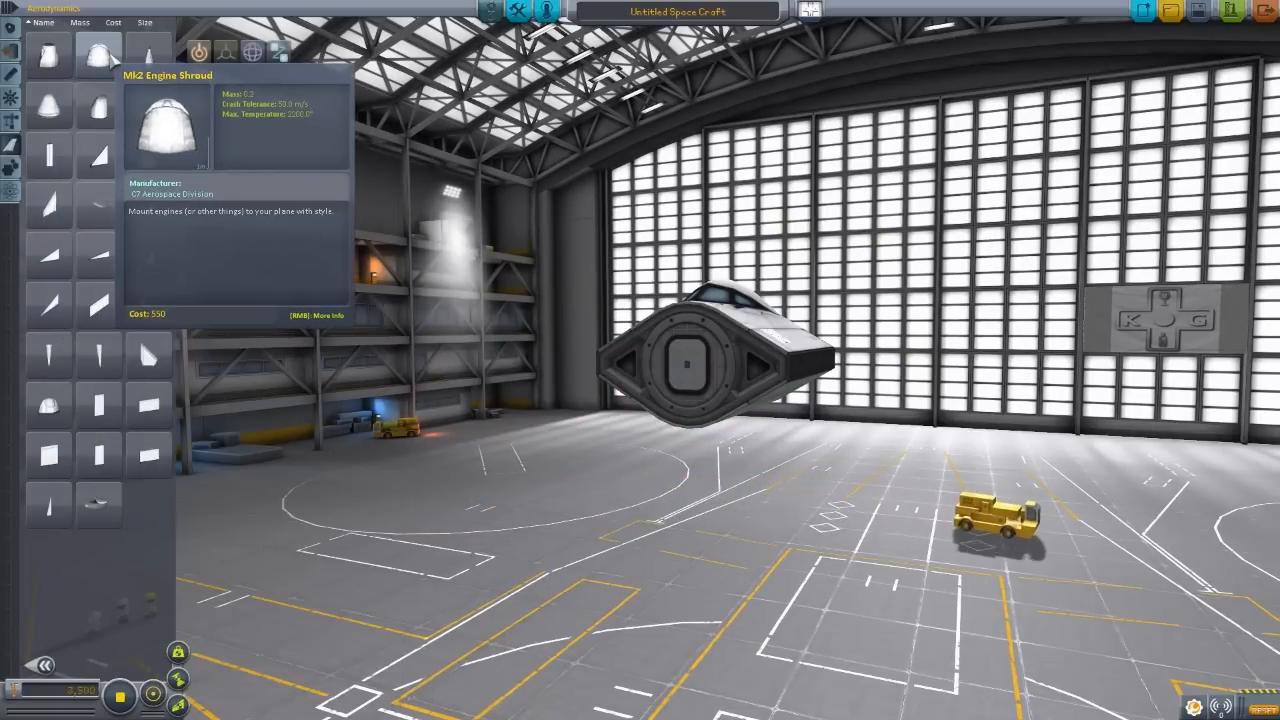
pyautogui.moveTo(98, 455)
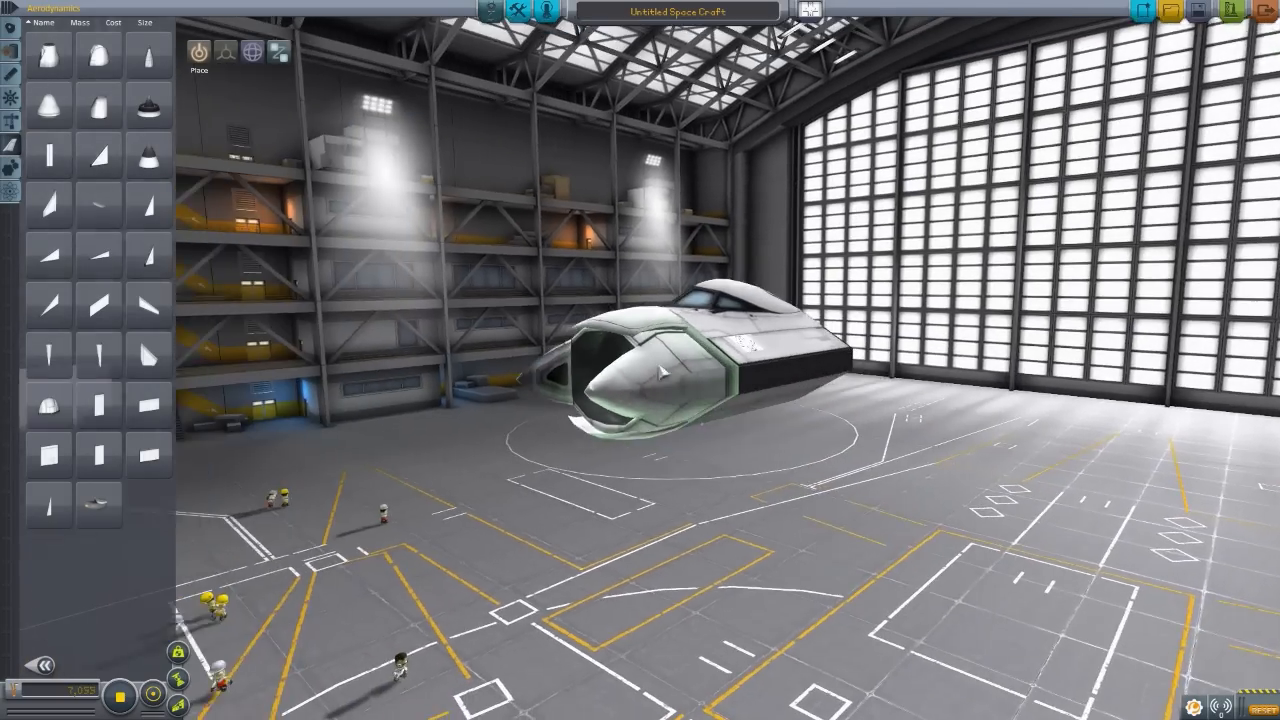
# Orbit around the shrouded cockpit and bring up the Action Groups editor.
pyautogui.moveTo(640, 360); pyautogui.dragTo(640, 480)
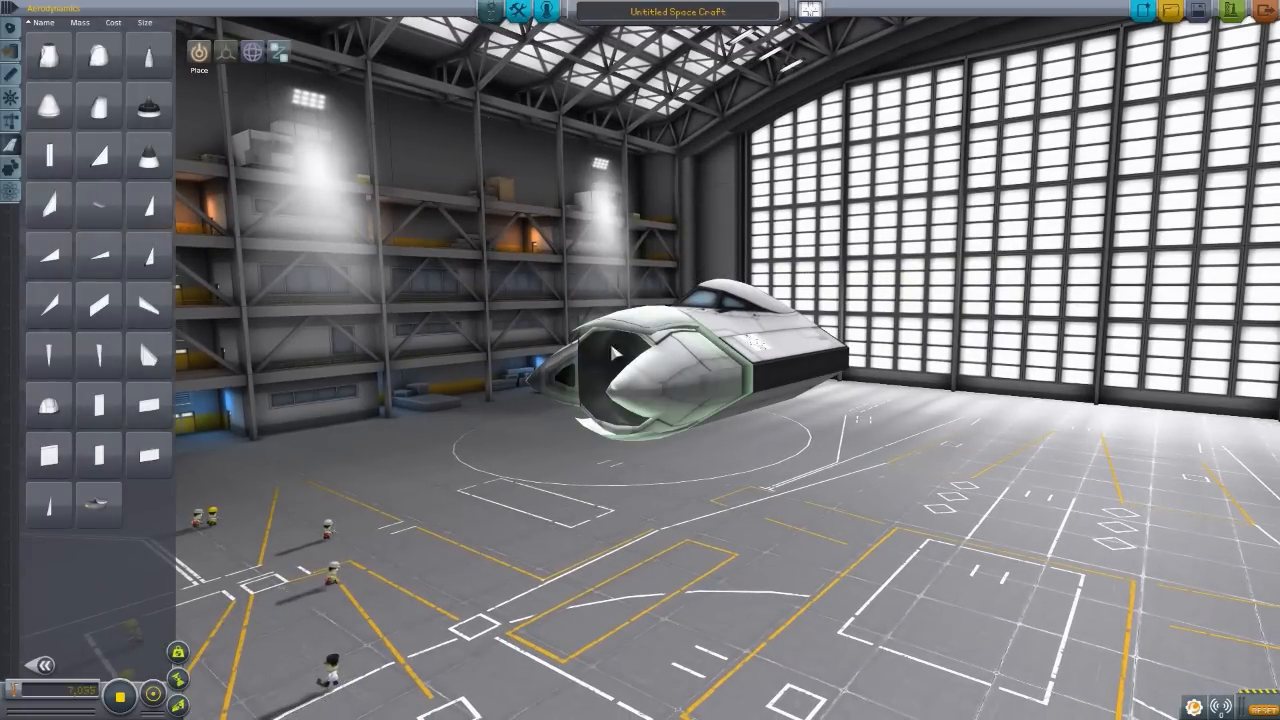
pyautogui.click(518, 11)
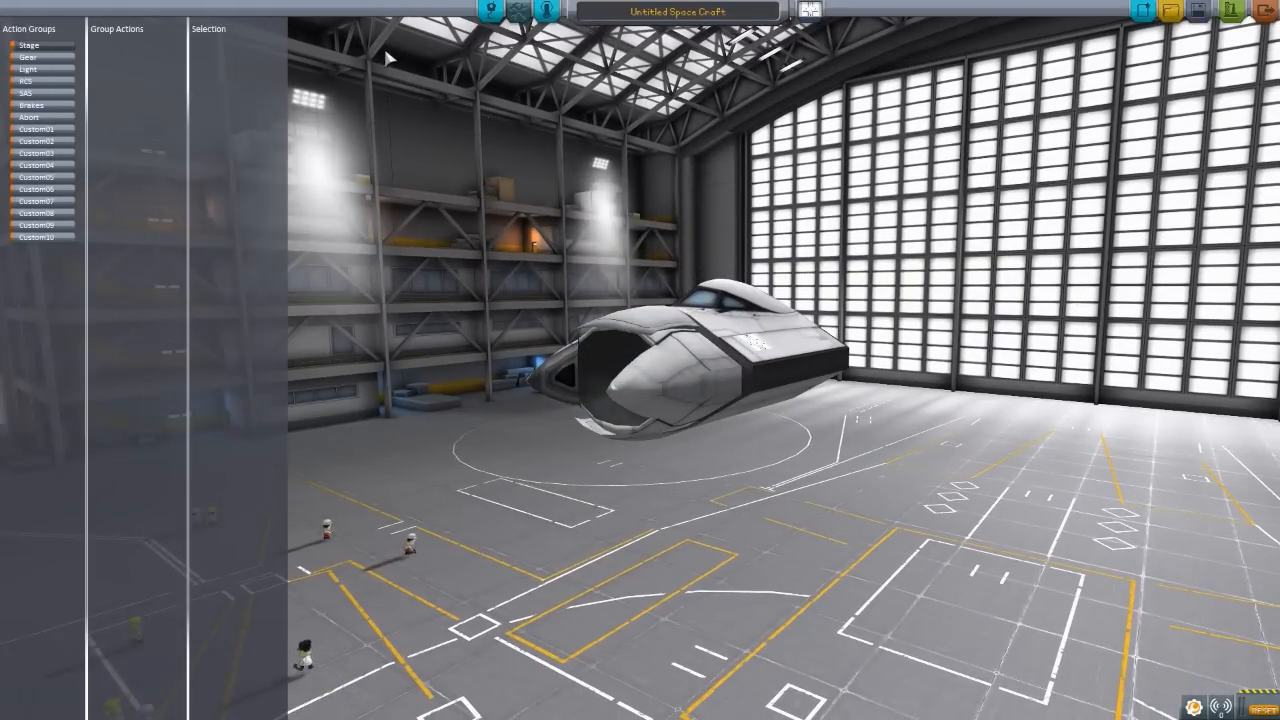
# Return from Action Groups to the Aerodynamics parts list.
pyautogui.click(511, 11)
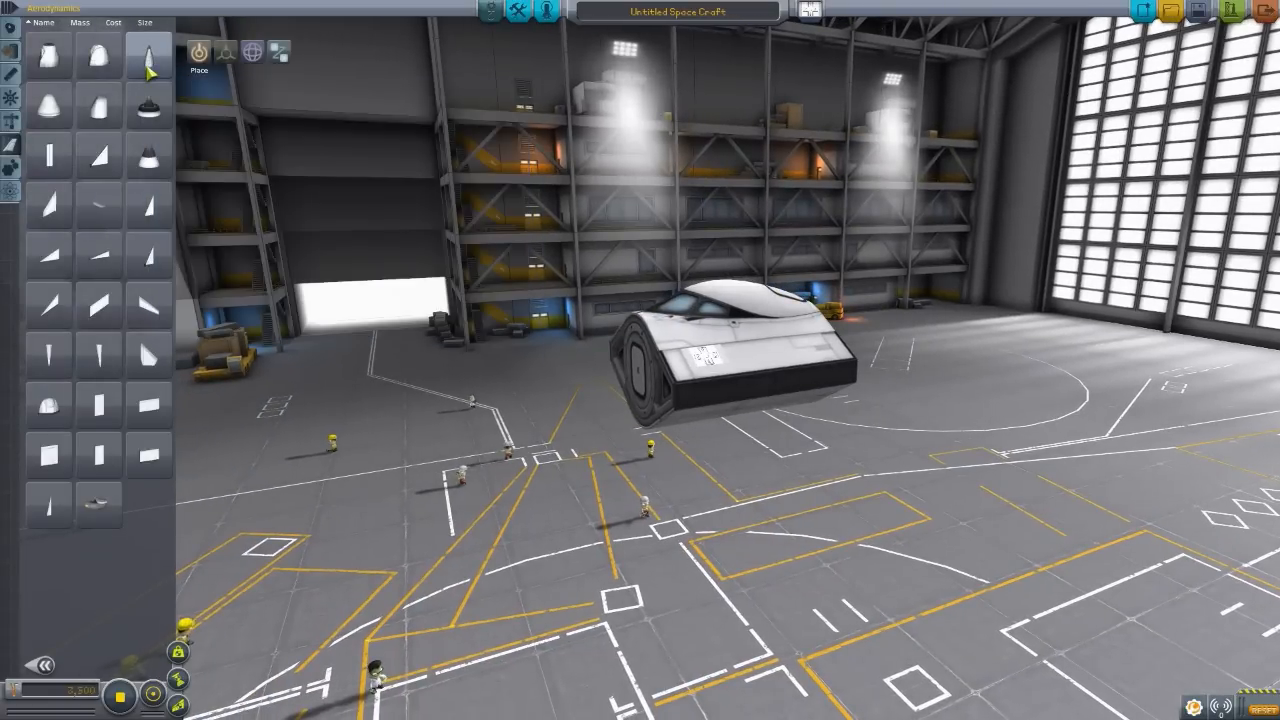
# Attach a flat wing-like aerodynamic panel to the short Mk2 body.
pyautogui.click(570, 420)
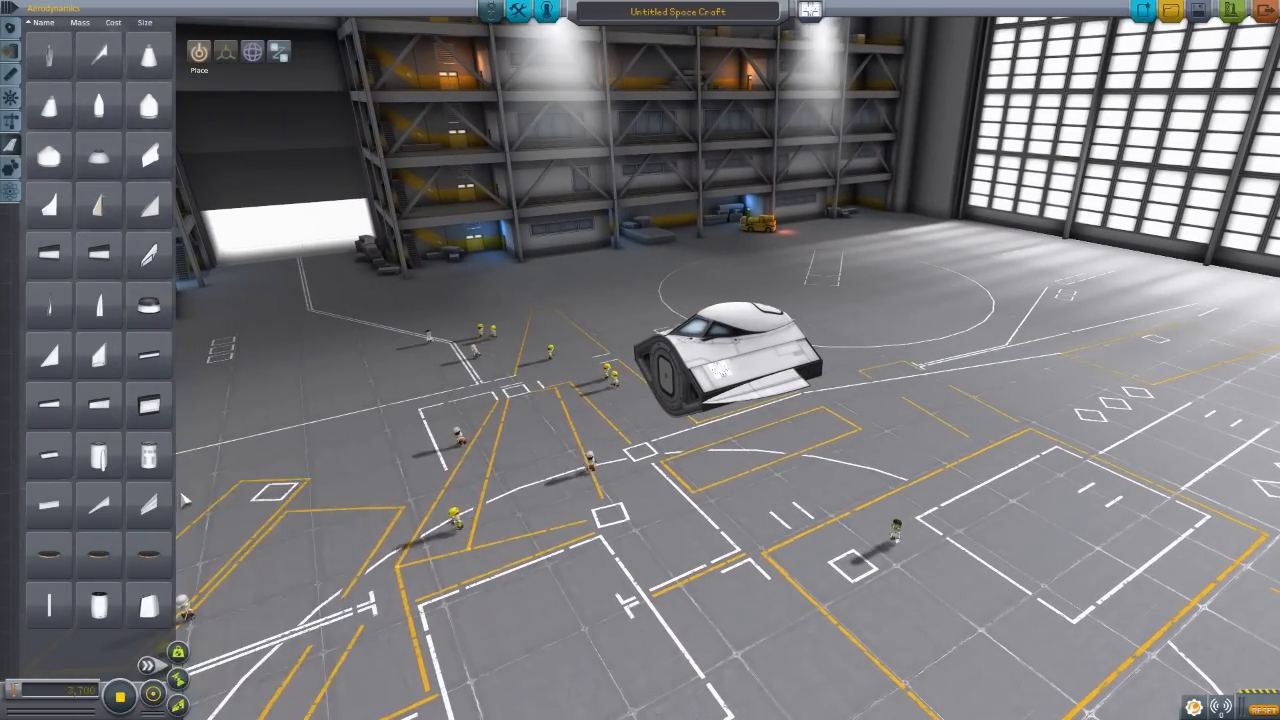
pyautogui.moveTo(97, 305)
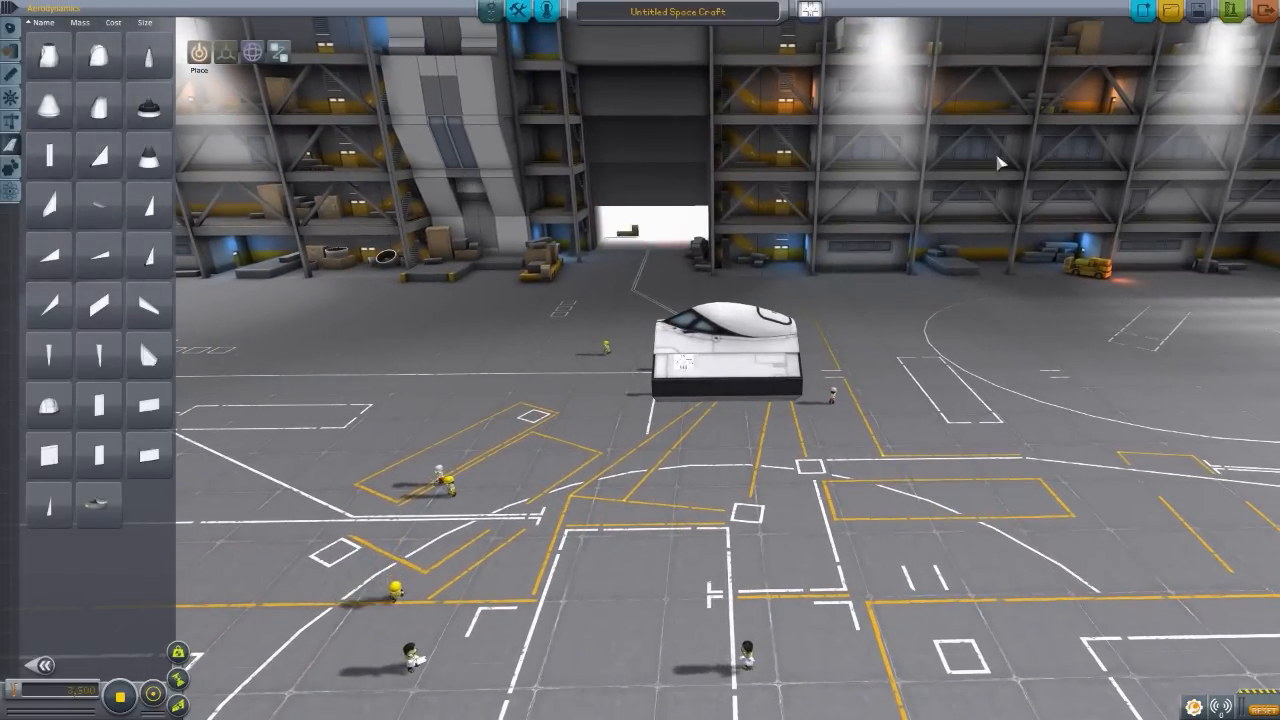
# Discard the untitled Mk2 craft without saving and load the Estoc.
pyautogui.click(1197, 11)
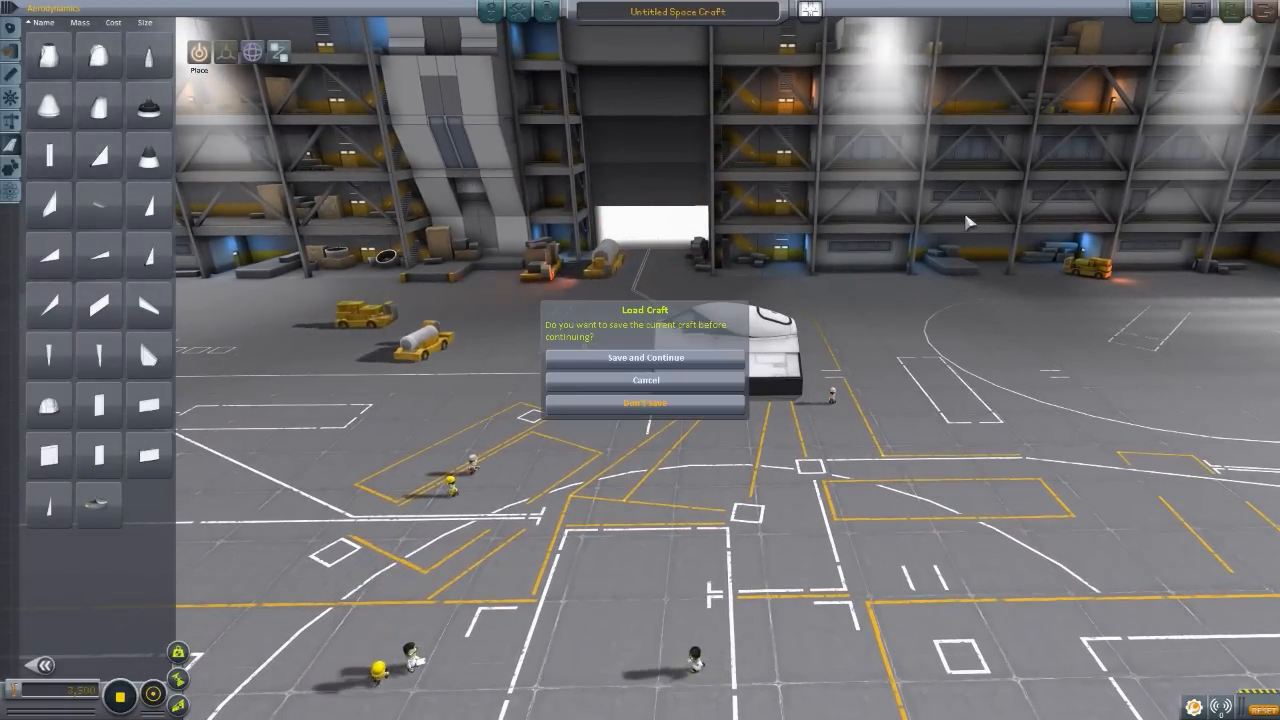
pyautogui.click(644, 403)
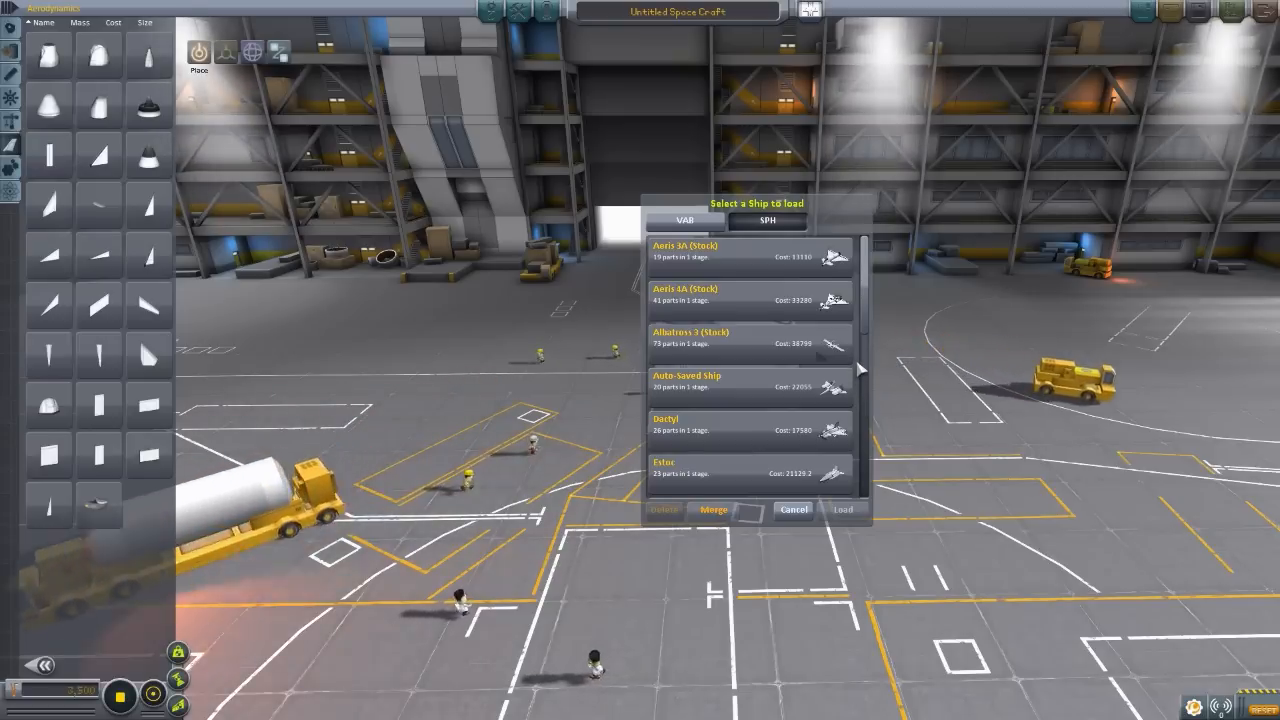
pyautogui.scroll(-3)
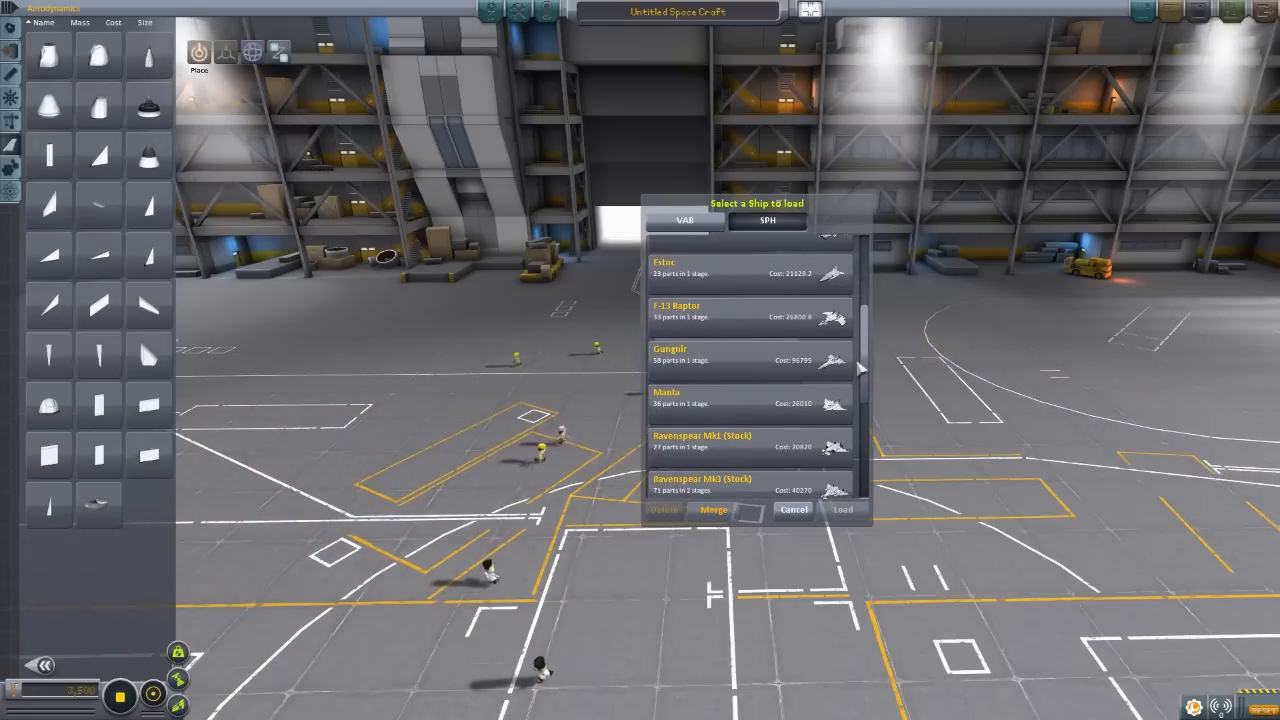
pyautogui.scroll(3)
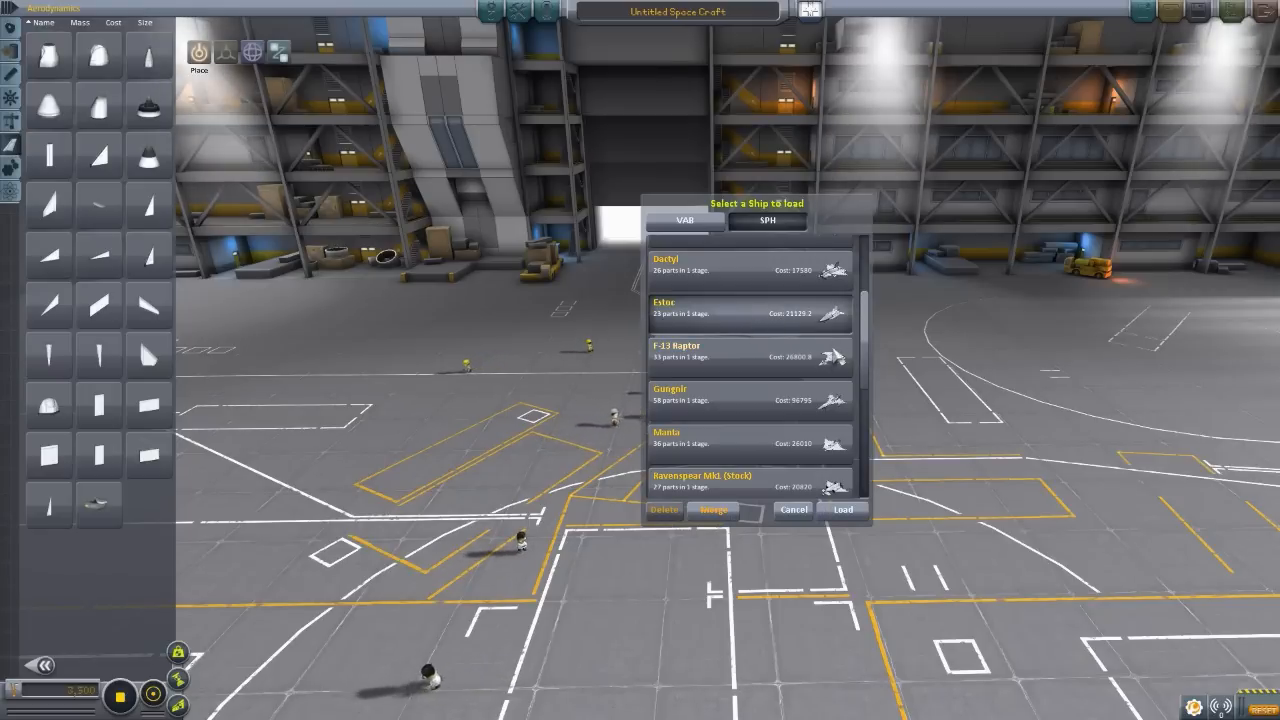
pyautogui.click(842, 510)
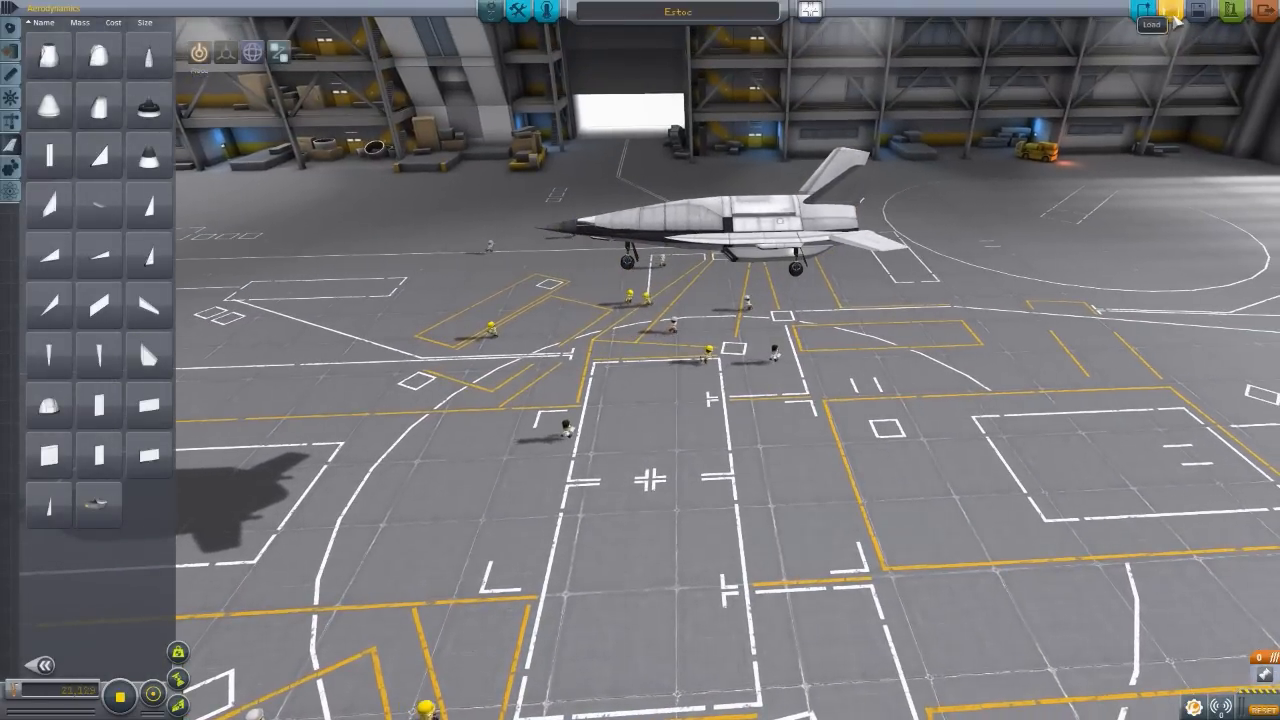
# Load the SR-71 from the saved SPH craft list.
pyautogui.click(1152, 12)
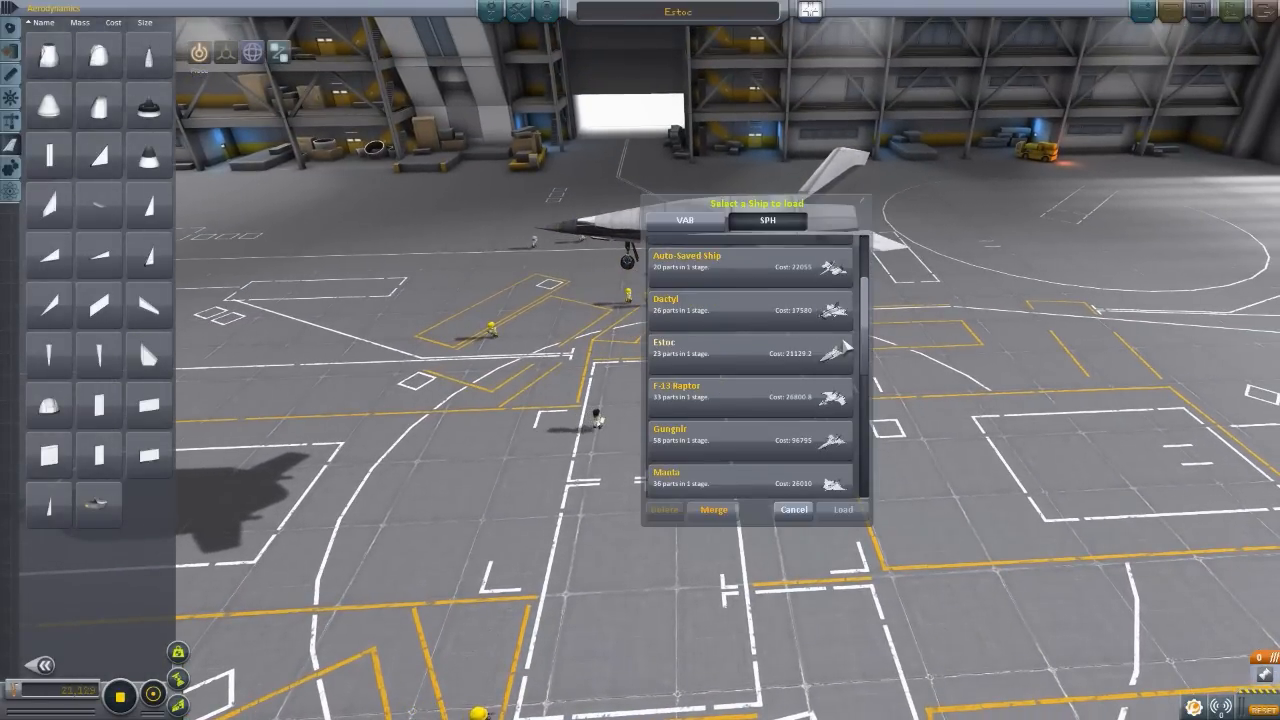
pyautogui.scroll(-3)
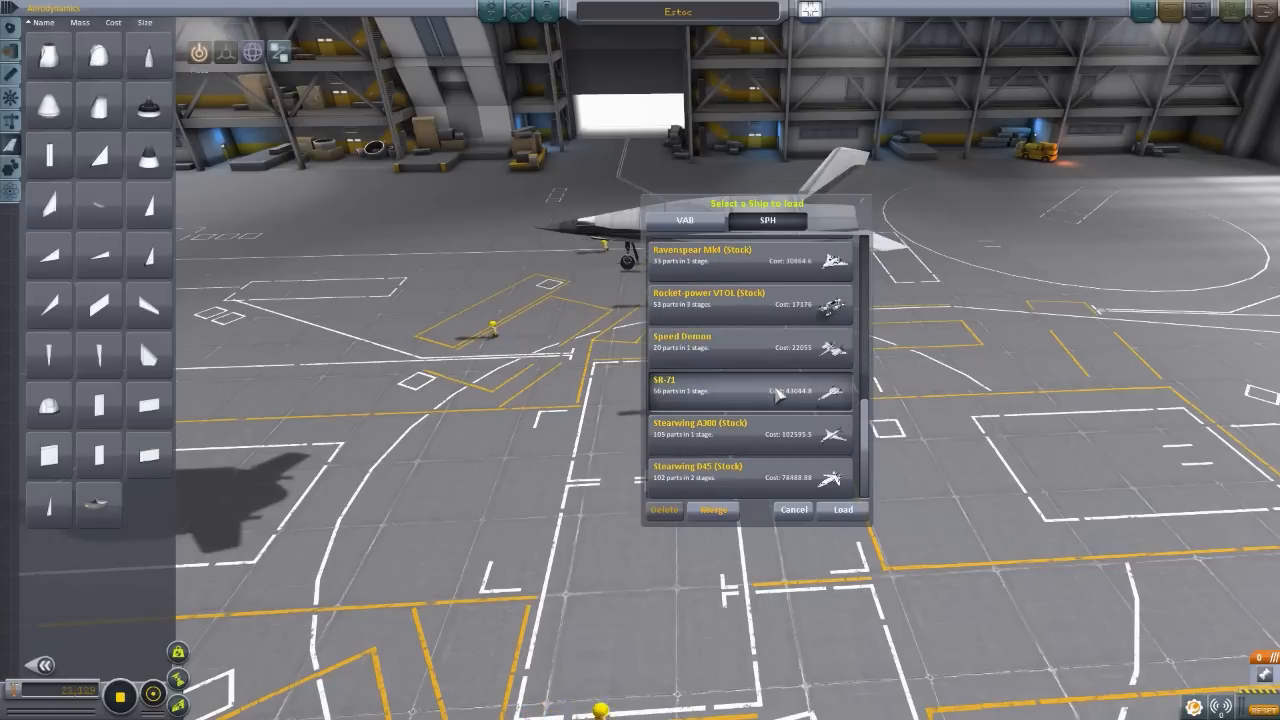
pyautogui.click(842, 509)
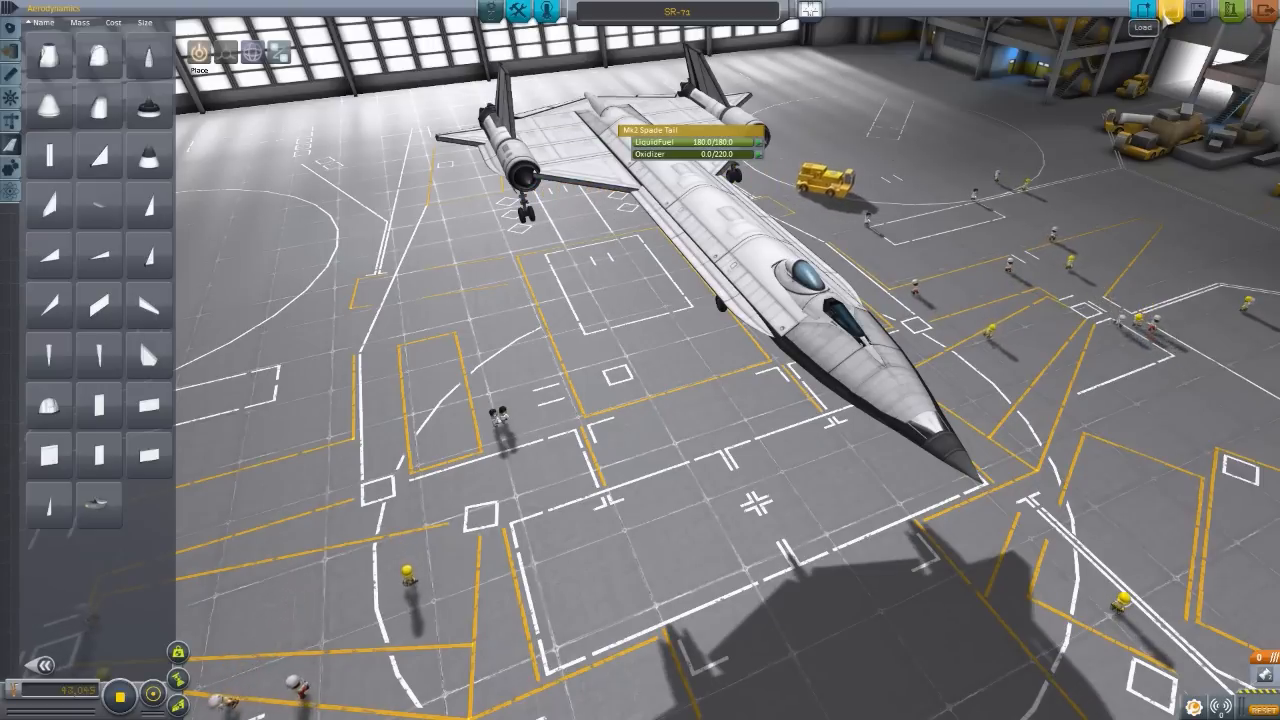
# Load the Speed Demon from further down the SPH craft list.
pyautogui.click(1142, 26)
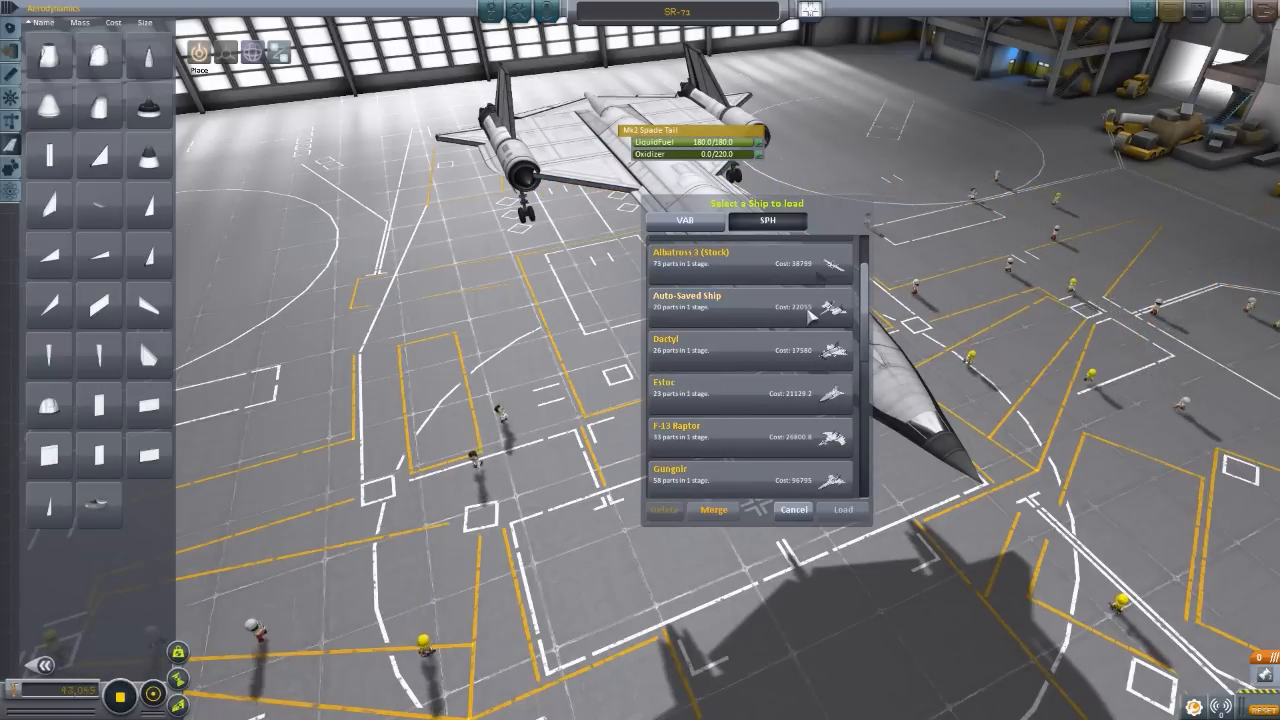
pyautogui.scroll(-3)
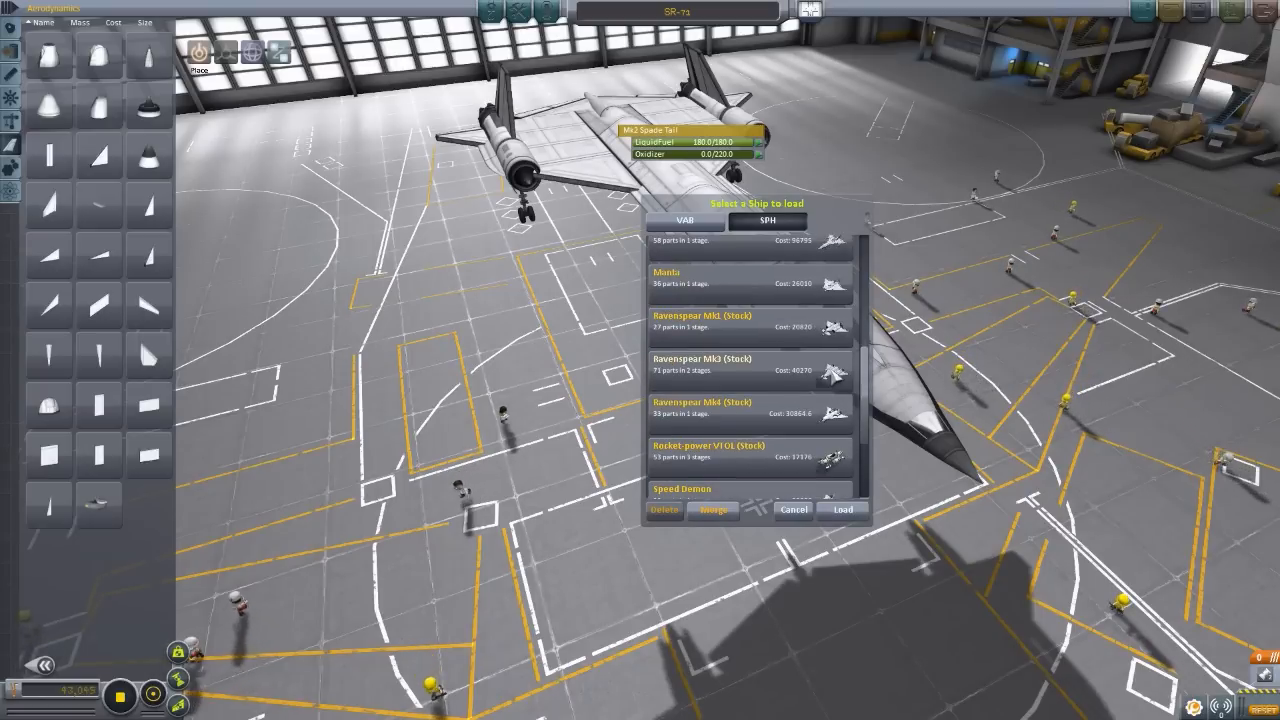
pyautogui.scroll(-3)
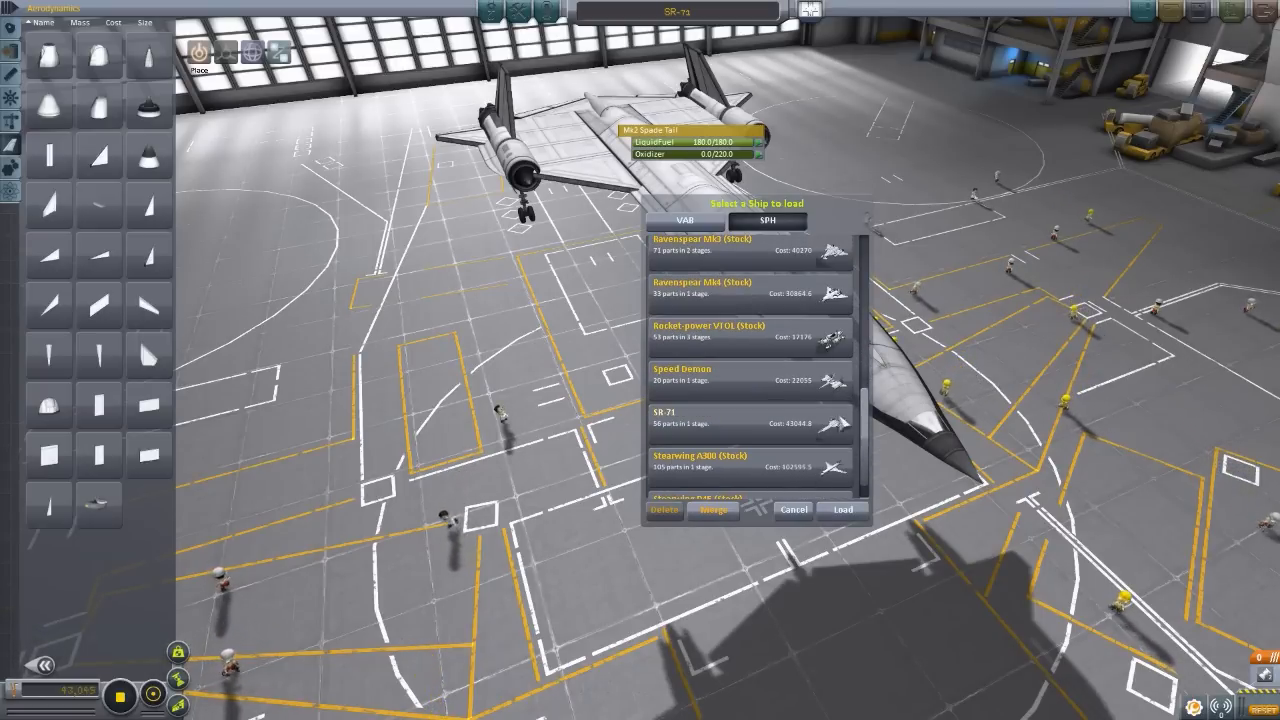
pyautogui.click(841, 509)
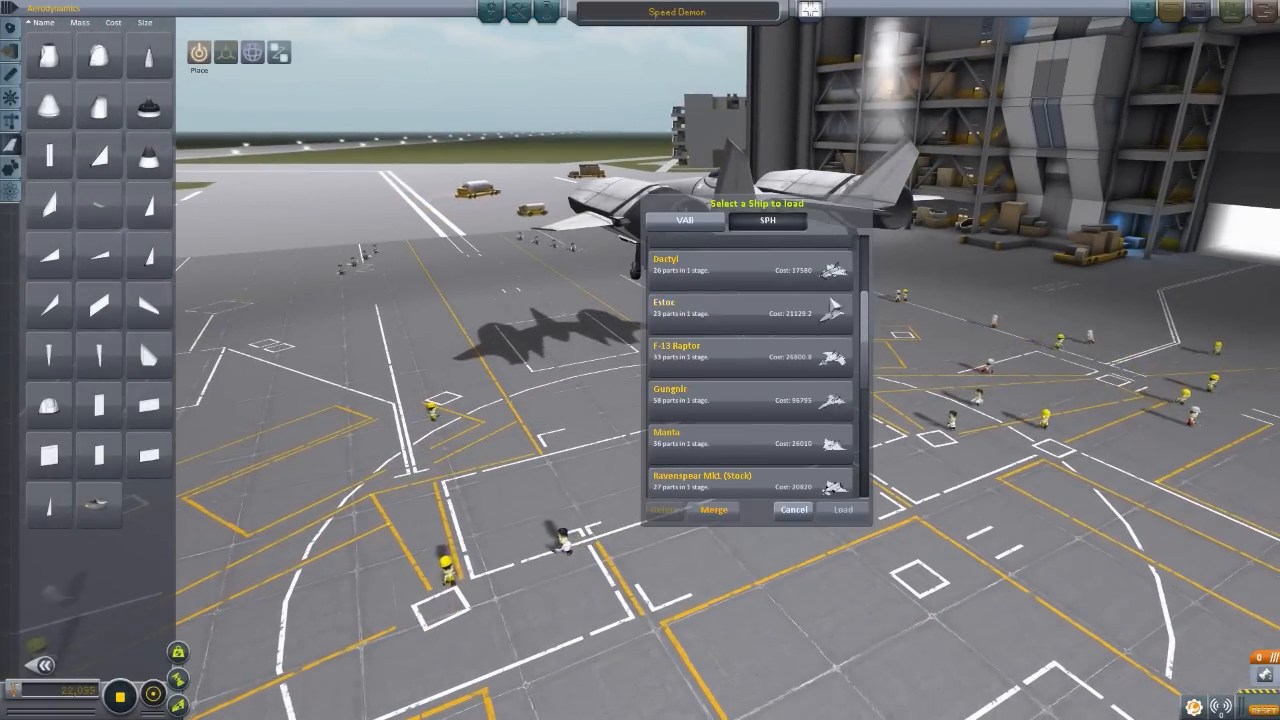
# Select Dactyl in the Load Ship dialog and load it.
pyautogui.click(750, 265)
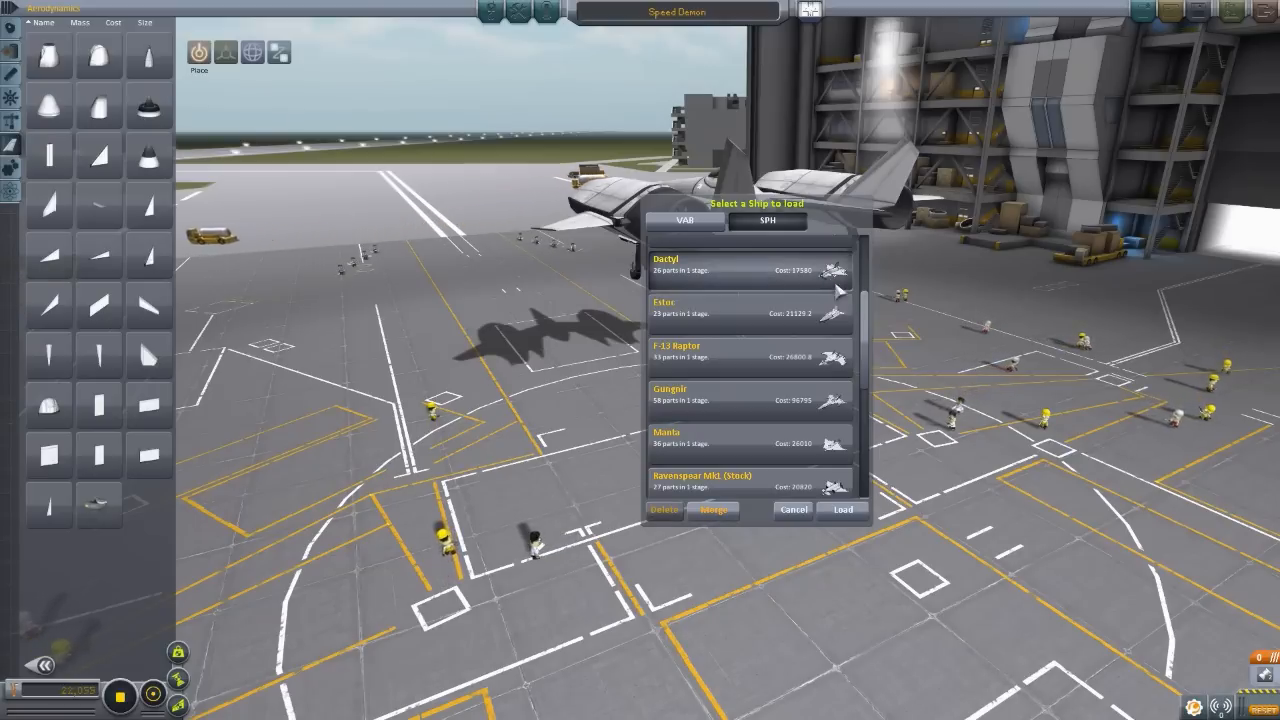
pyautogui.click(841, 509)
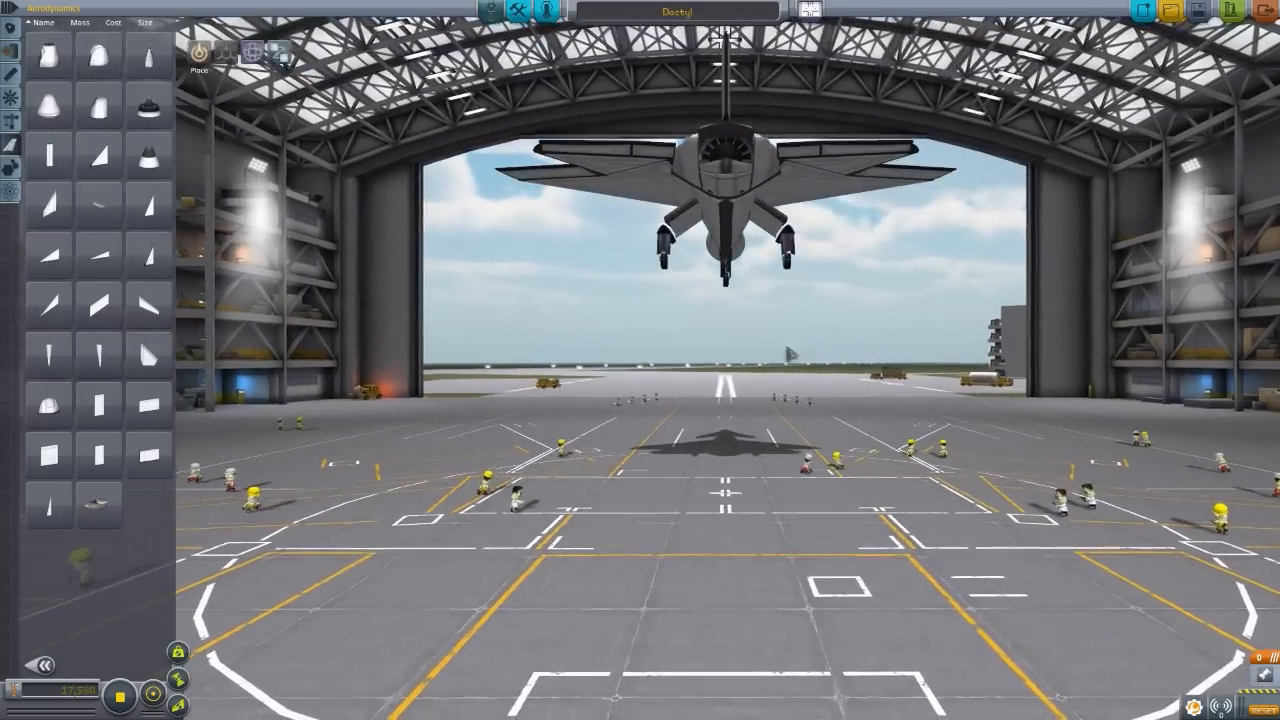